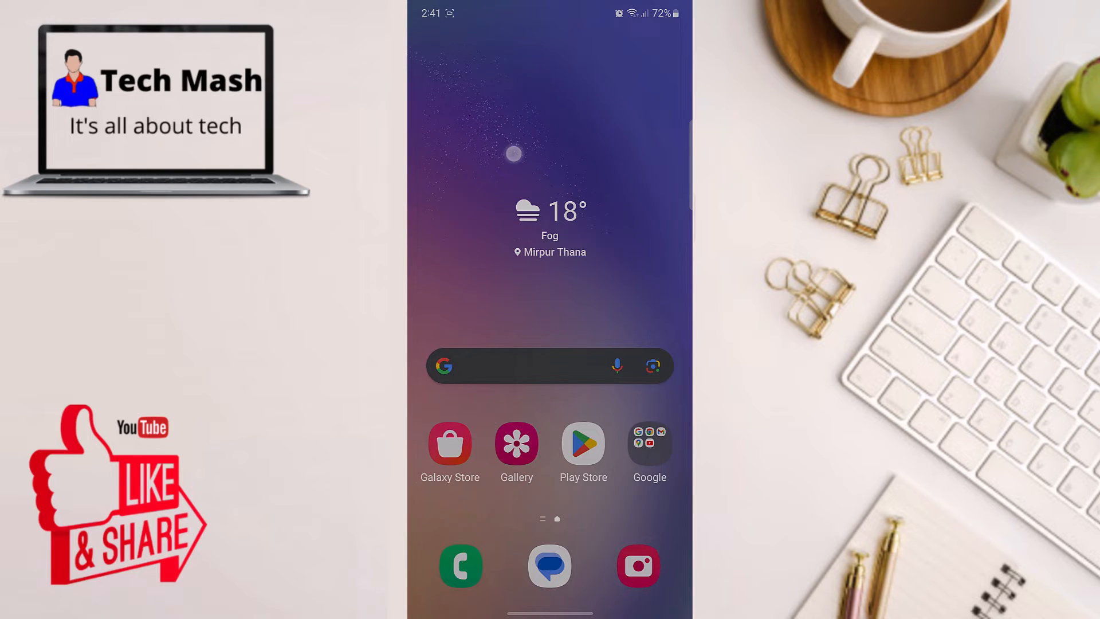
- Swipe down on the home screen to reveal the quick settings toggles
{"action": "scroll", "scroll_direction": "down", "scroll_amount": 3}
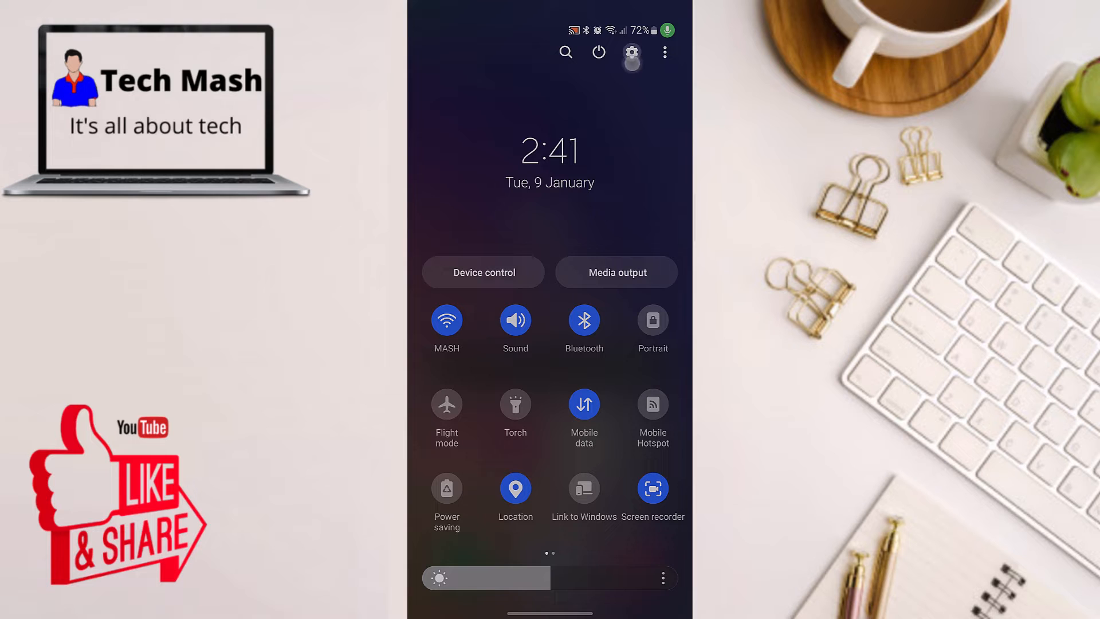
- Open Settings, enter Modes and Routines, and show the empty Routines list
{"action": "left_click", "coordinate": [632, 51]}
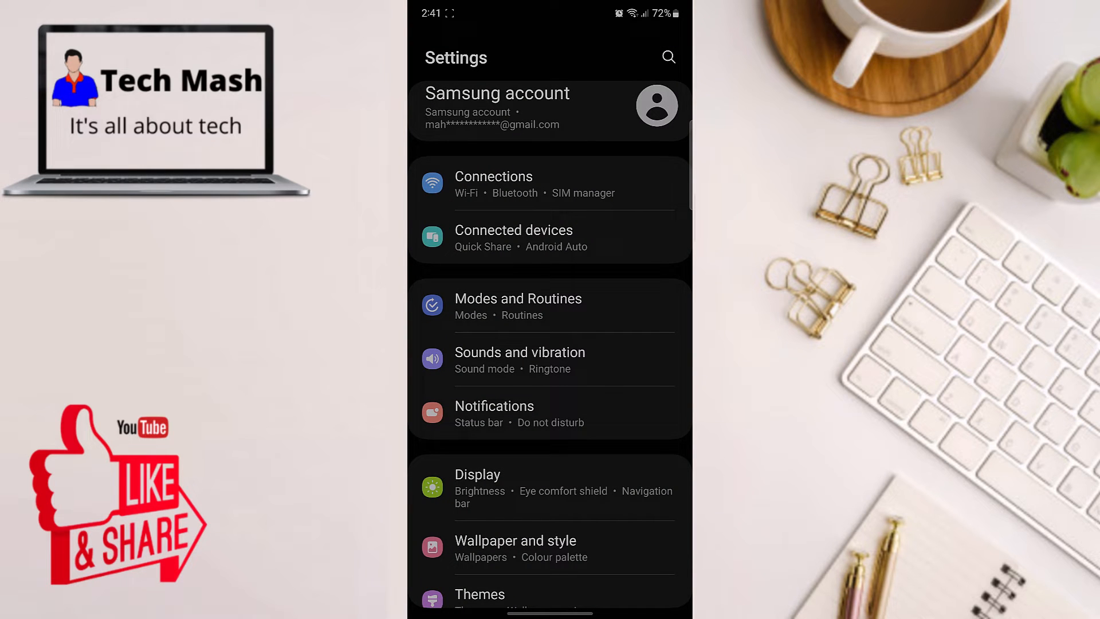
{"action": "left_click", "coordinate": [535, 307]}
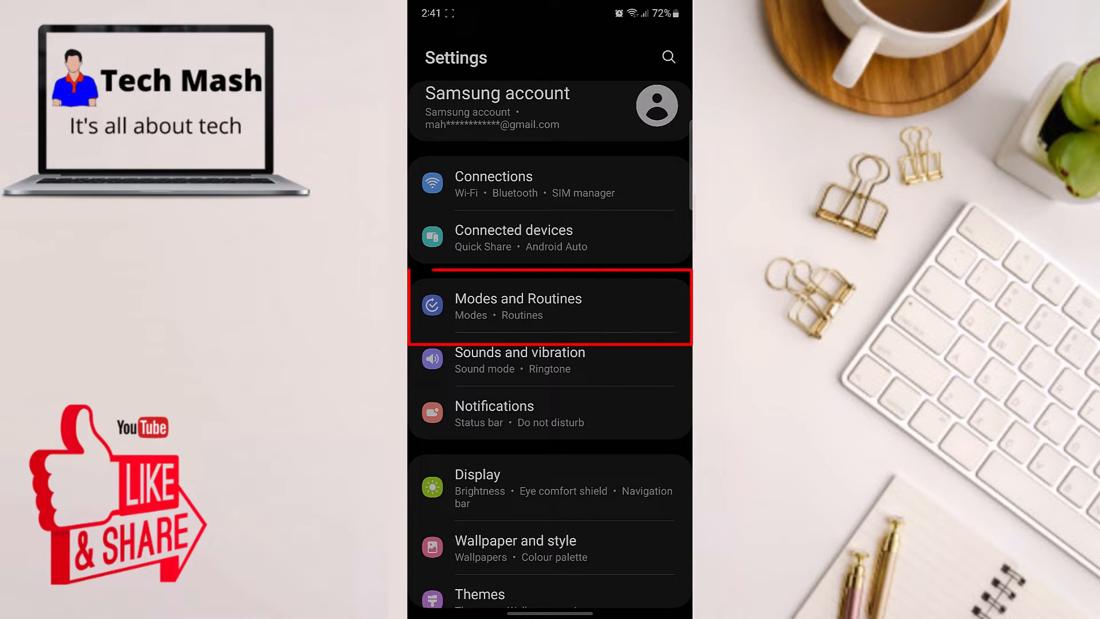
{"action": "left_click", "coordinate": [546, 307]}
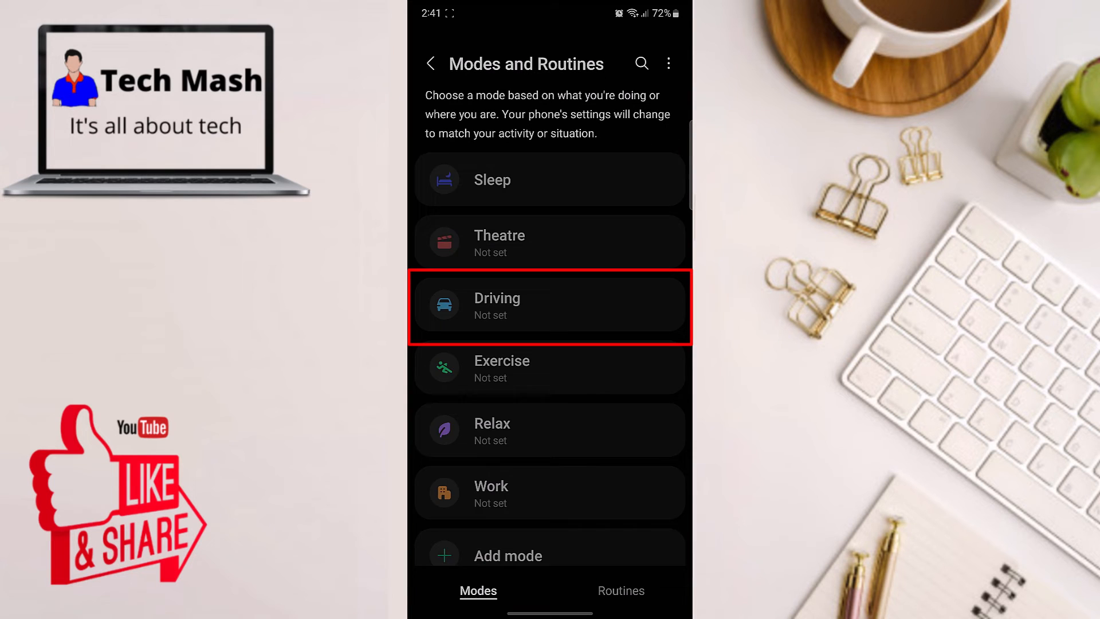
{"action": "left_click", "coordinate": [621, 591]}
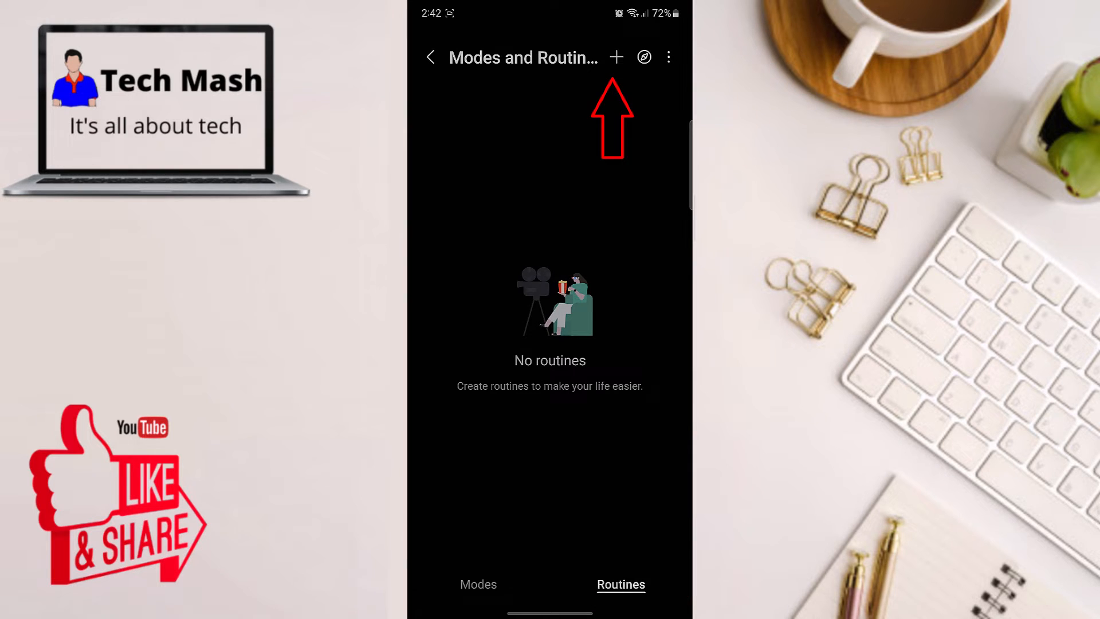
- Create a new routine with the App opened trigger set to Camera
{"action": "left_click", "coordinate": [617, 57]}
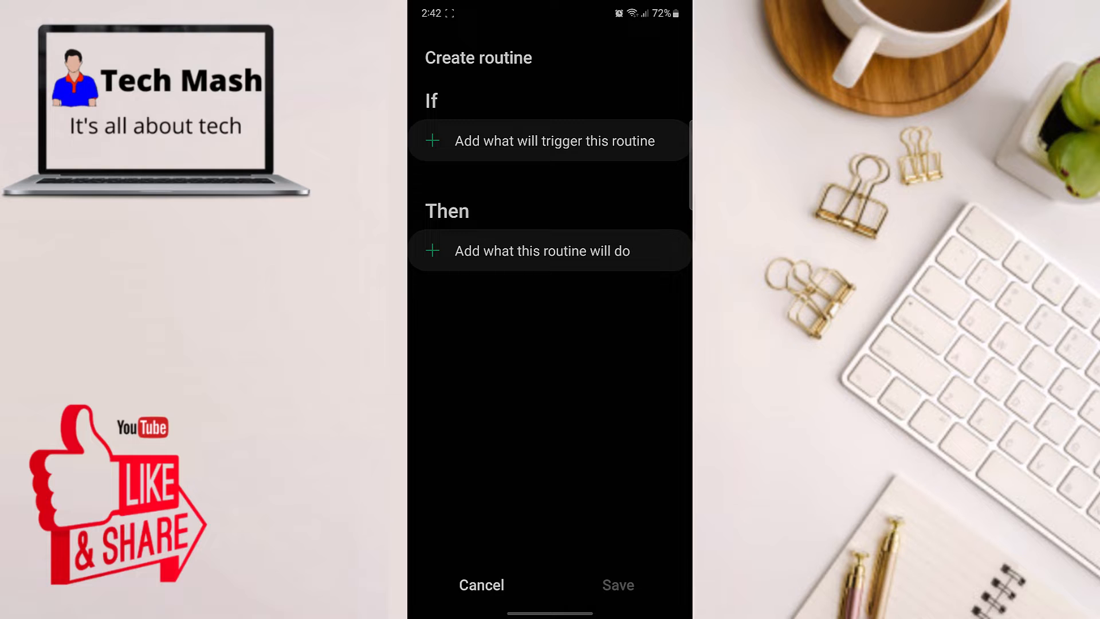
{"action": "left_click", "coordinate": [549, 140]}
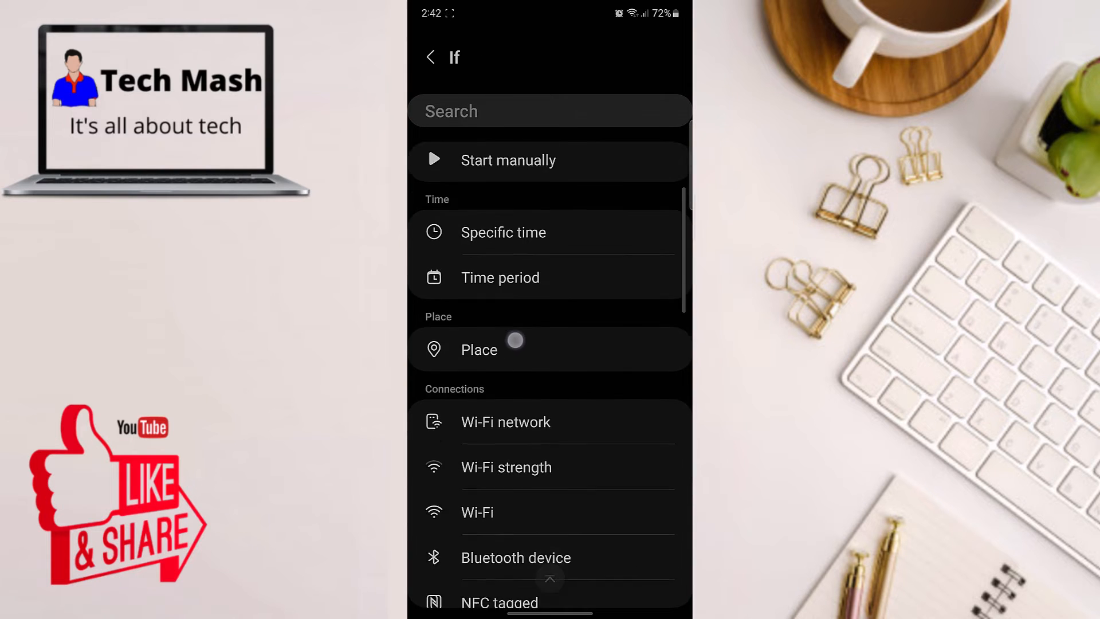
{"action": "scroll", "scroll_direction": "down", "scroll_amount": 3}
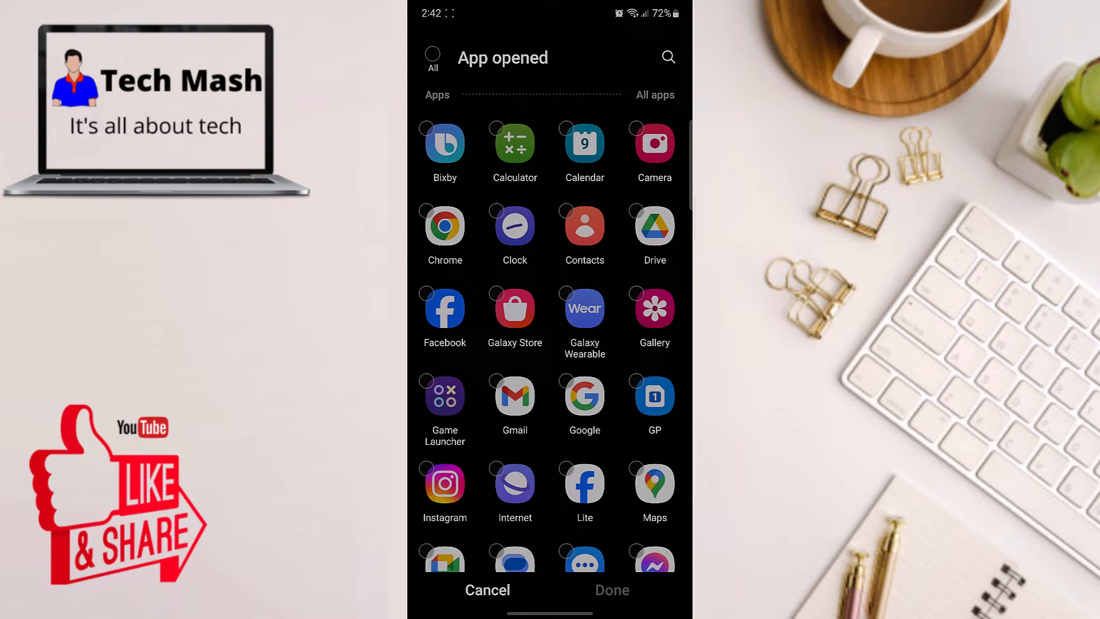
{"action": "left_click", "coordinate": [654, 143]}
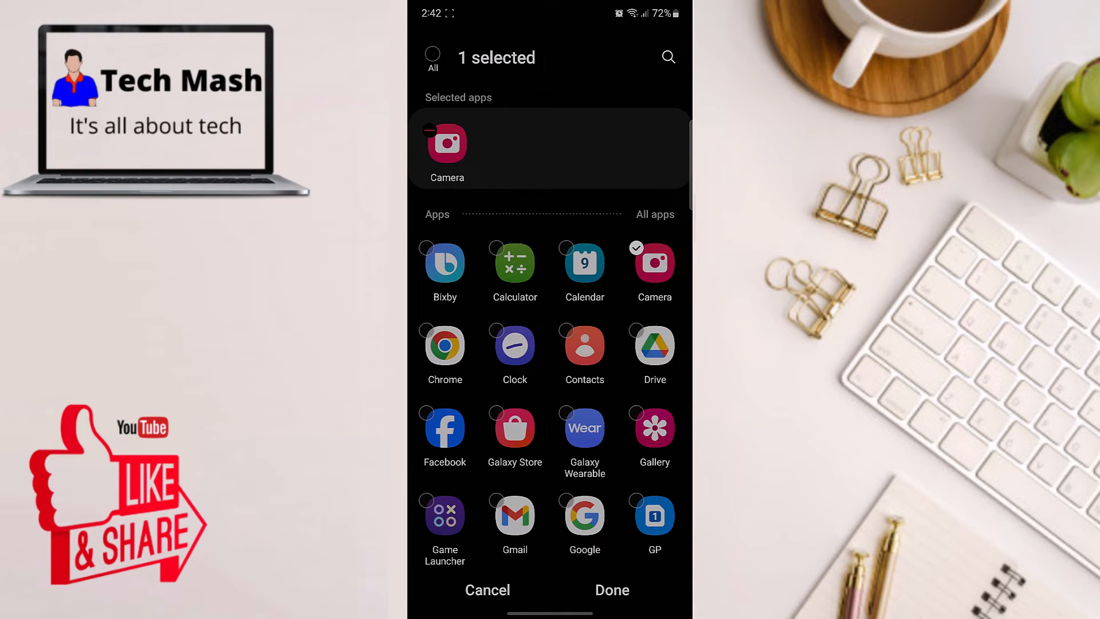
{"action": "left_click", "coordinate": [612, 589]}
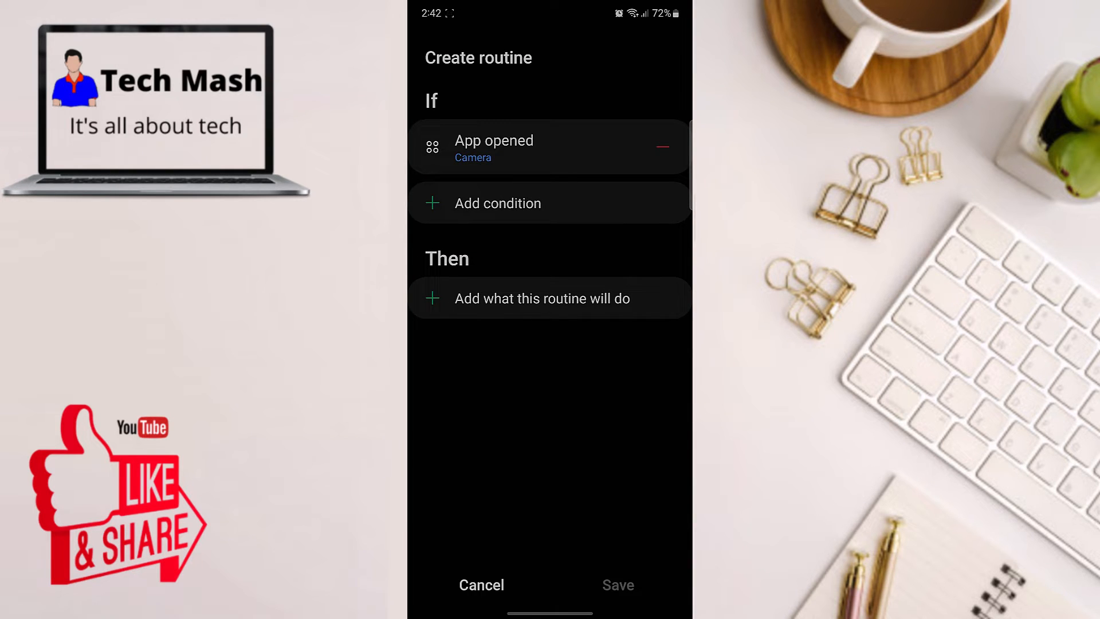
- Add a Sound mode and volume action lowering System volume to 0%
{"action": "left_click", "coordinate": [542, 298]}
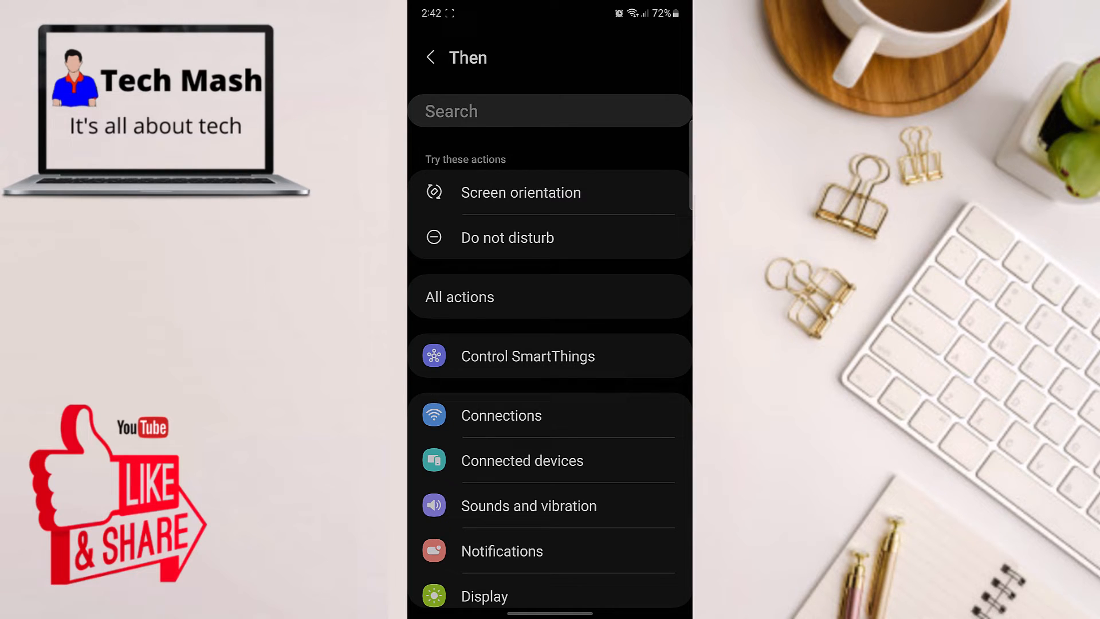
{"action": "left_click", "coordinate": [529, 505]}
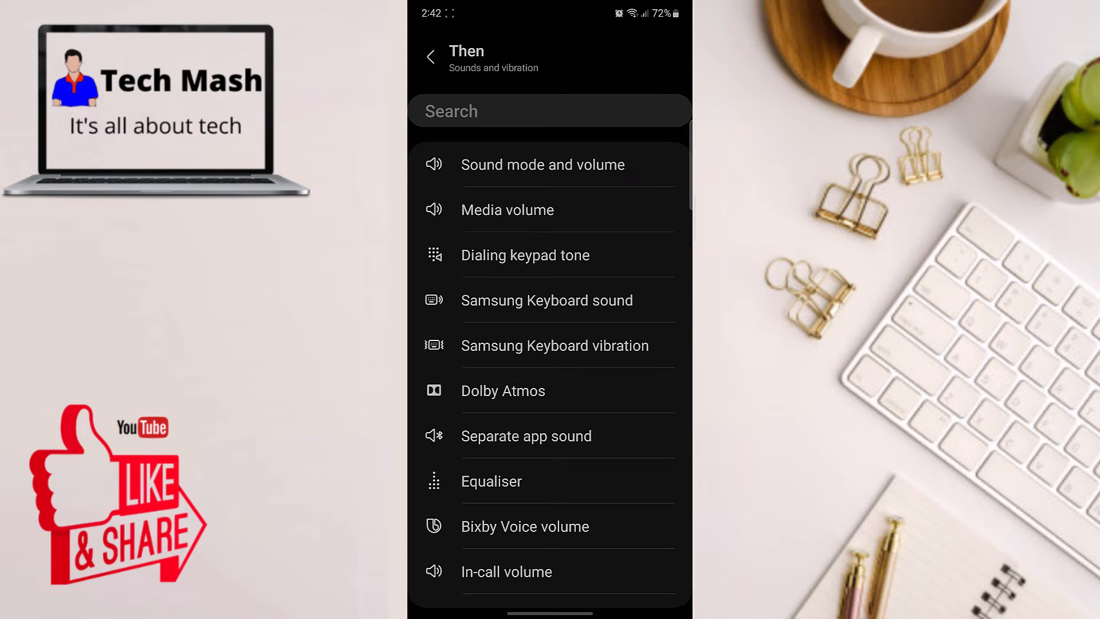
{"action": "left_click", "coordinate": [543, 165]}
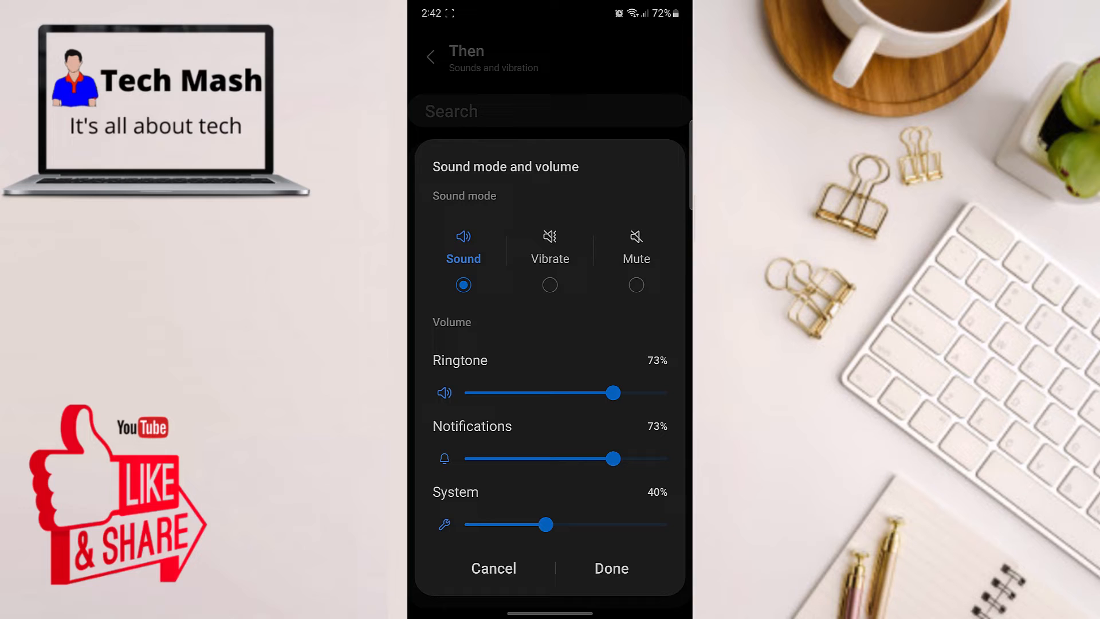
{"action": "left_click_drag", "start_coordinate": [548, 524], "coordinate": [510, 524]}
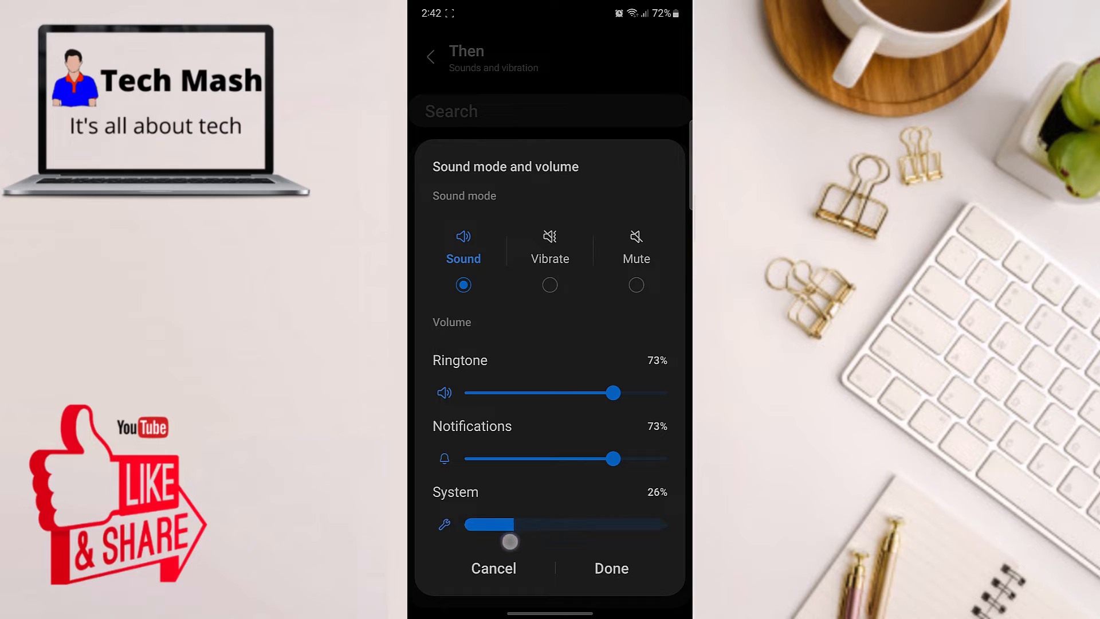
{"action": "left_click_drag", "start_coordinate": [510, 524], "coordinate": [463, 524]}
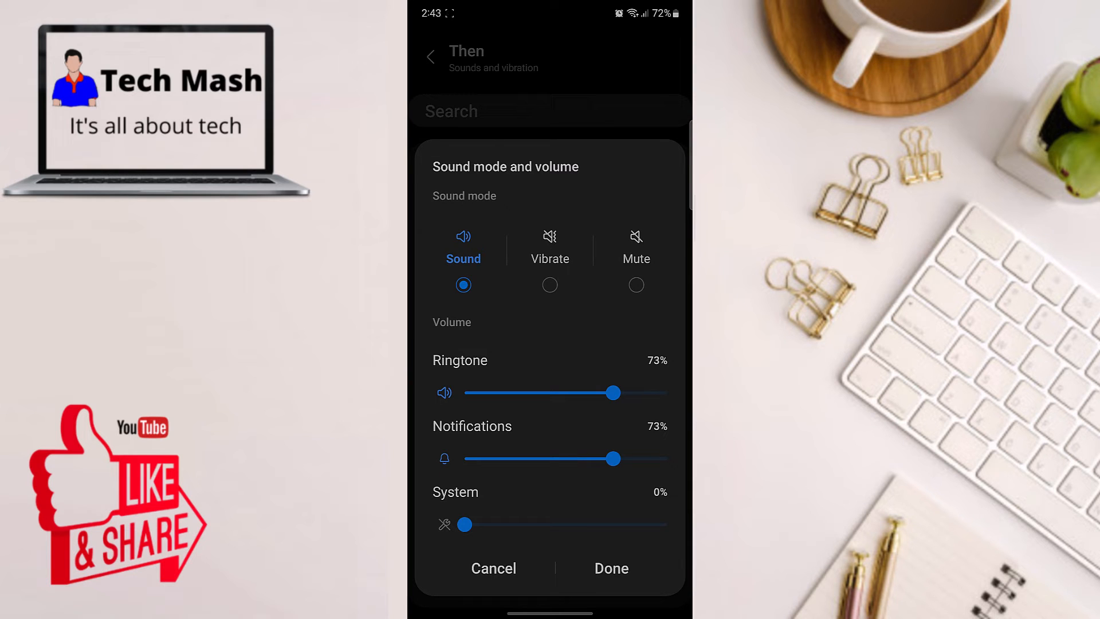
{"action": "left_click", "coordinate": [611, 568]}
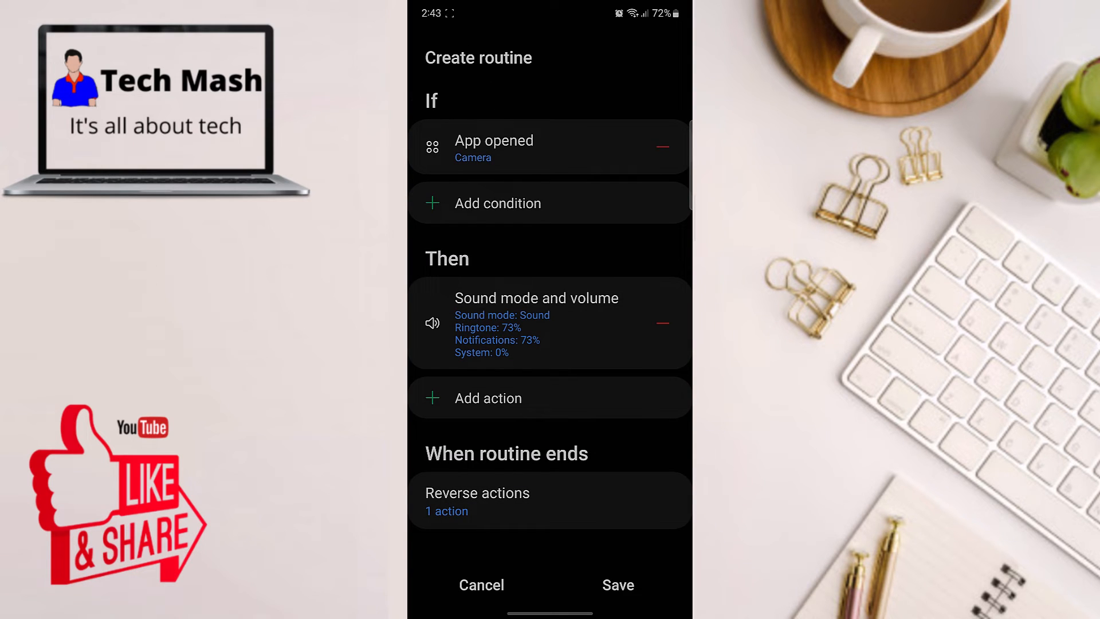
- Save the routine, keeping the name Camera and its icon
{"action": "left_click", "coordinate": [619, 585]}
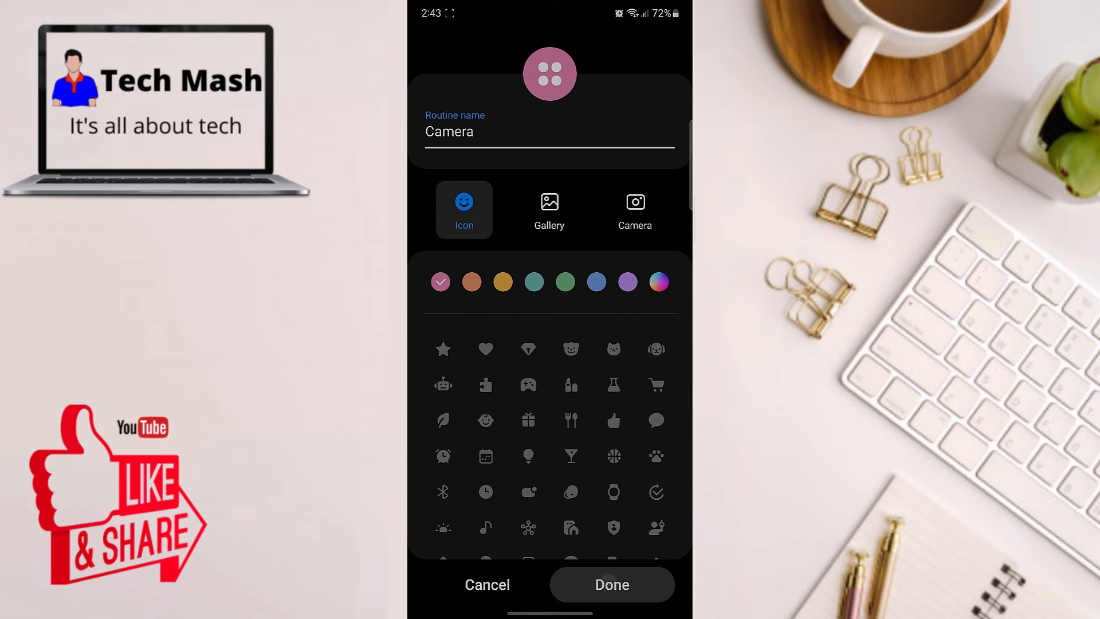
{"action": "left_click", "coordinate": [612, 585]}
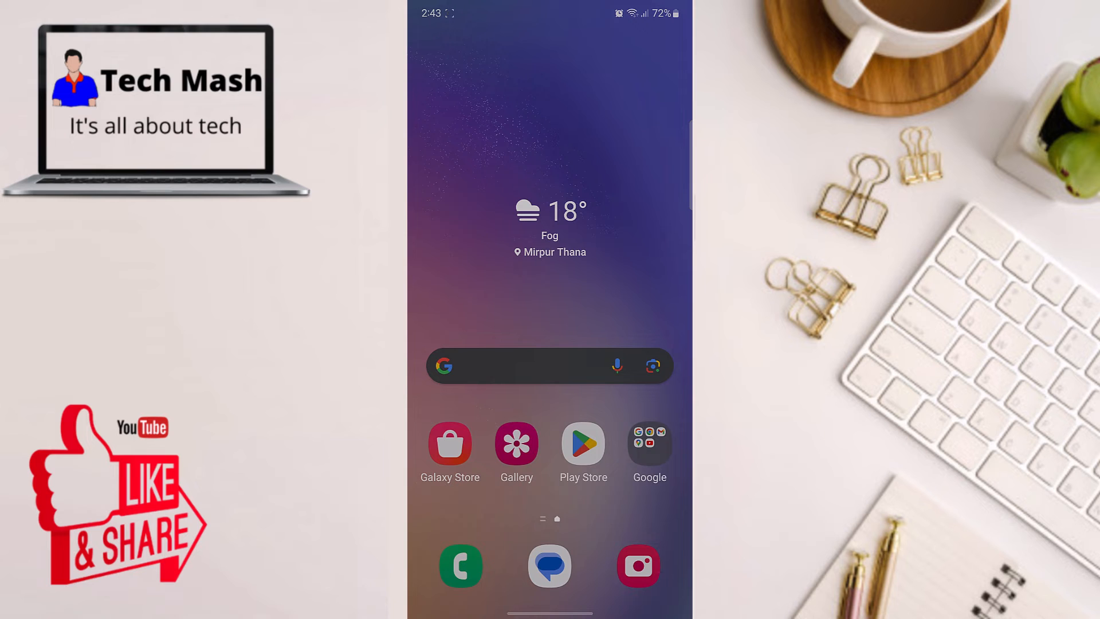
{"action": "left_click", "coordinate": [638, 566]}
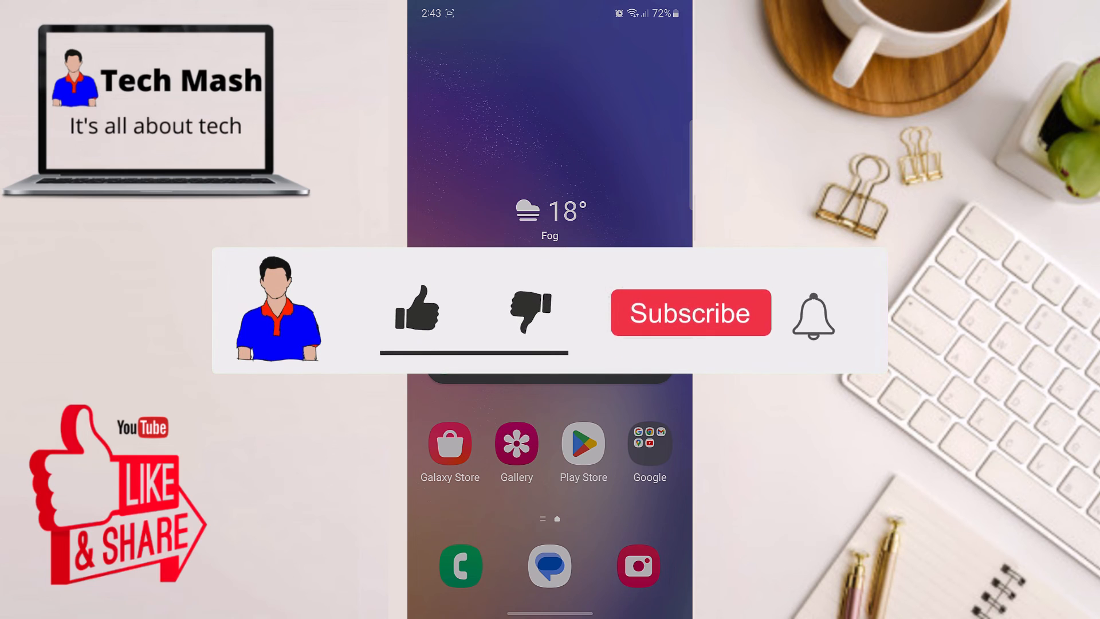
{"action": "left_click", "coordinate": [417, 312]}
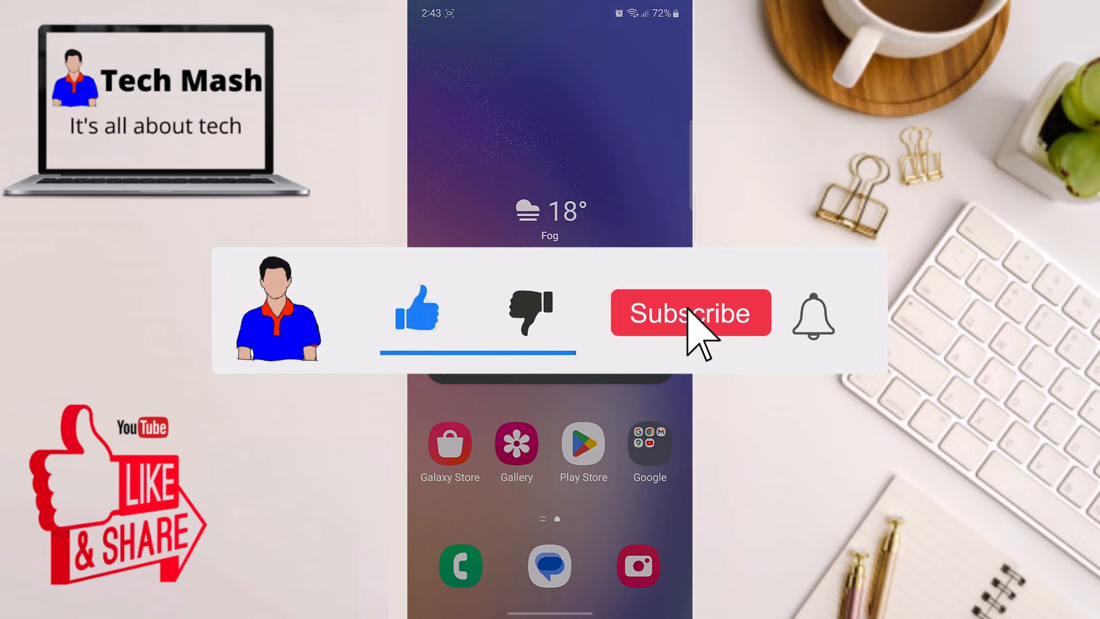
{"action": "left_click", "coordinate": [691, 313]}
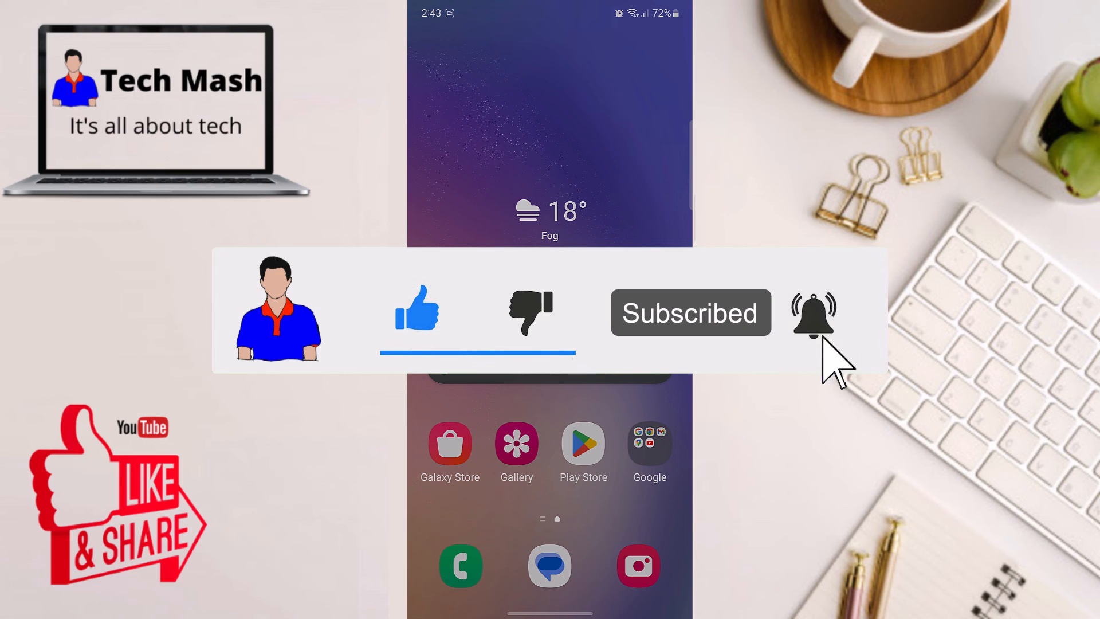